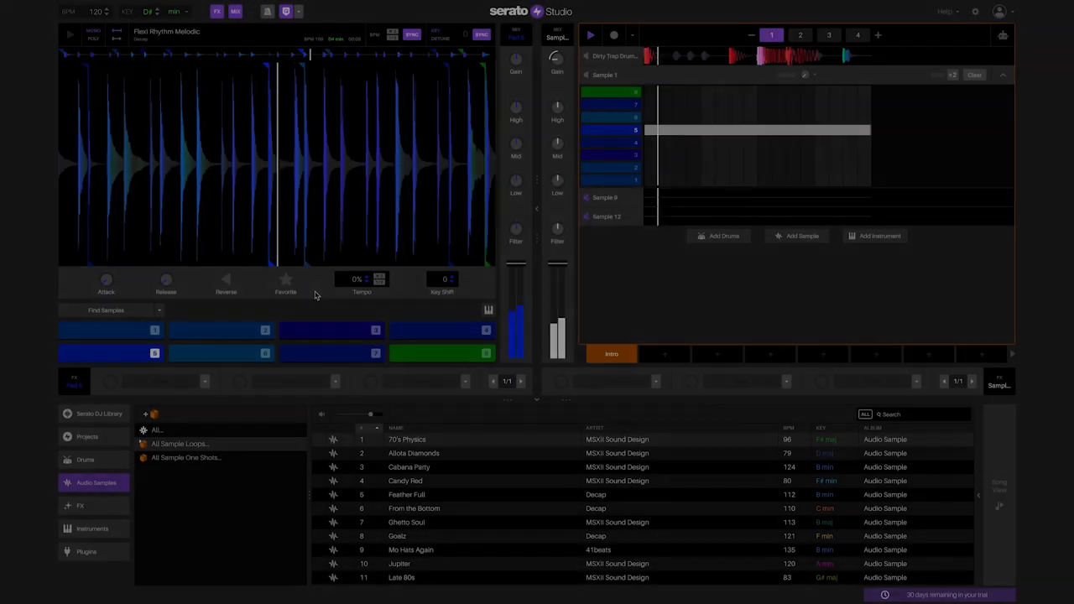
Filter the Serato DJ Library track list by the search term "better", leaving three matches
{"action": "left_click", "coordinate": [799, 35]}
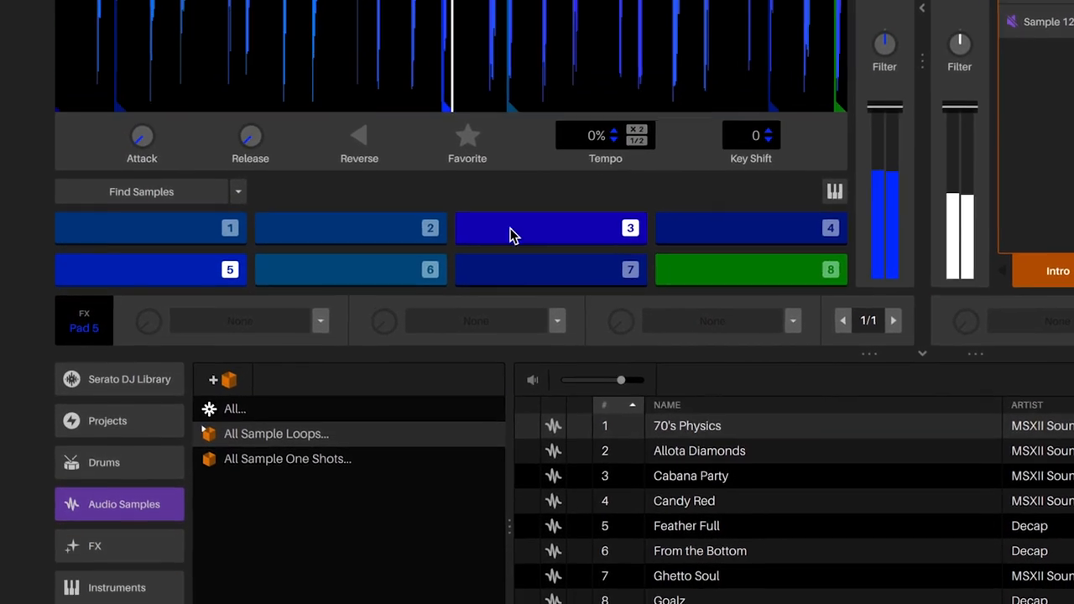
{"action": "scroll", "scroll_direction": "down", "scroll_amount": 3}
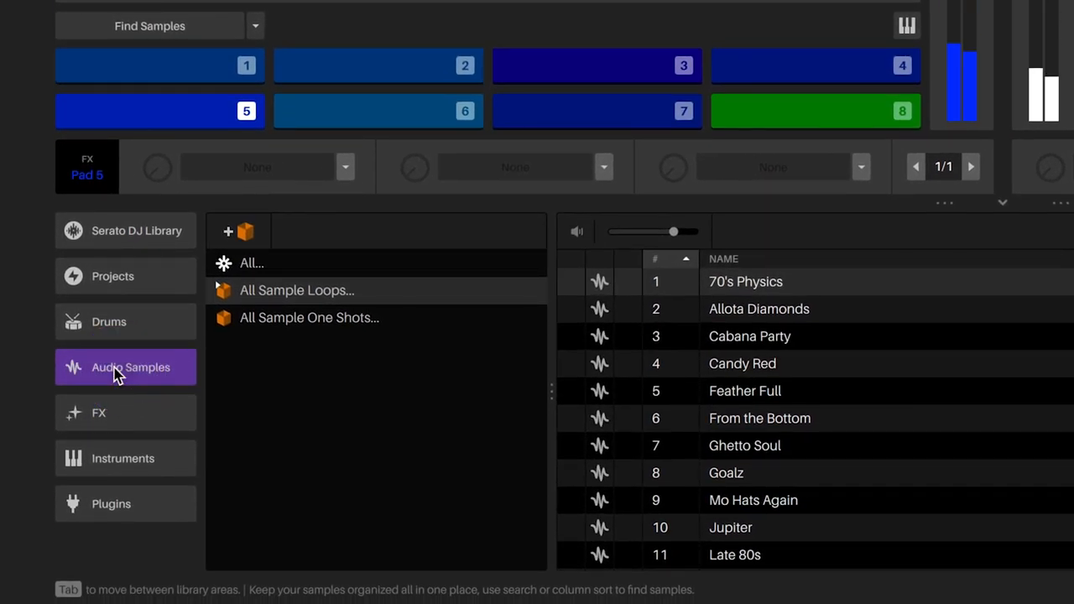
{"action": "mouse_move", "coordinate": [252, 325]}
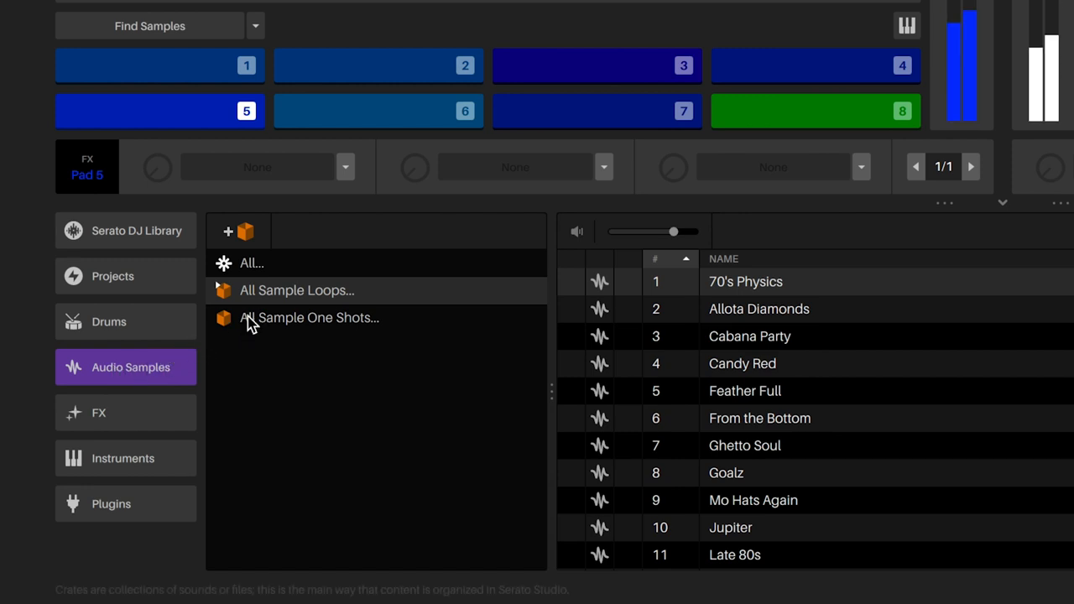
{"action": "left_click", "coordinate": [295, 289]}
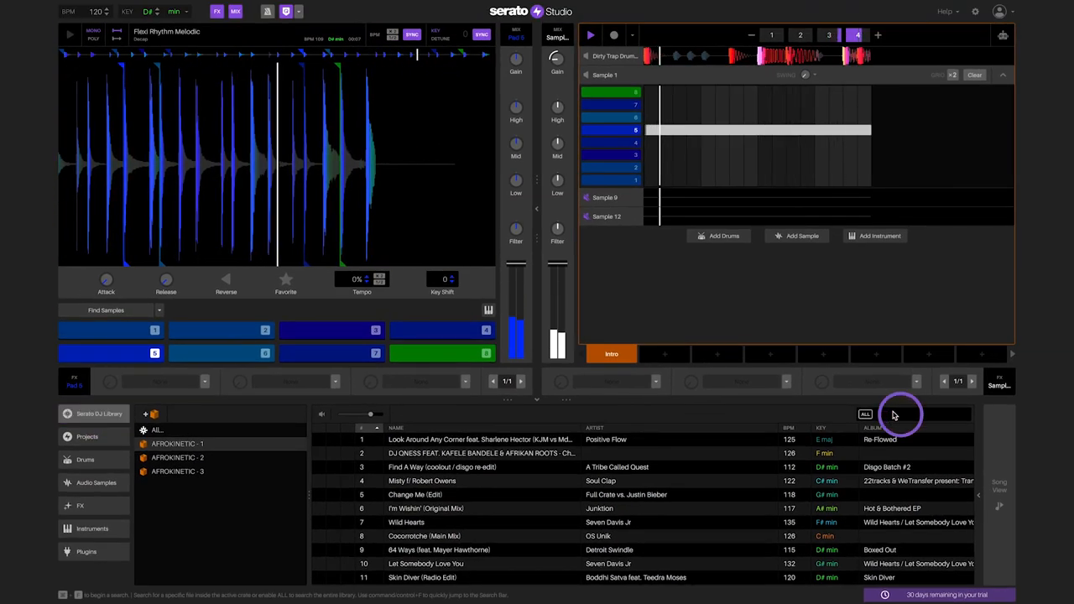
{"action": "type", "text": "better"}
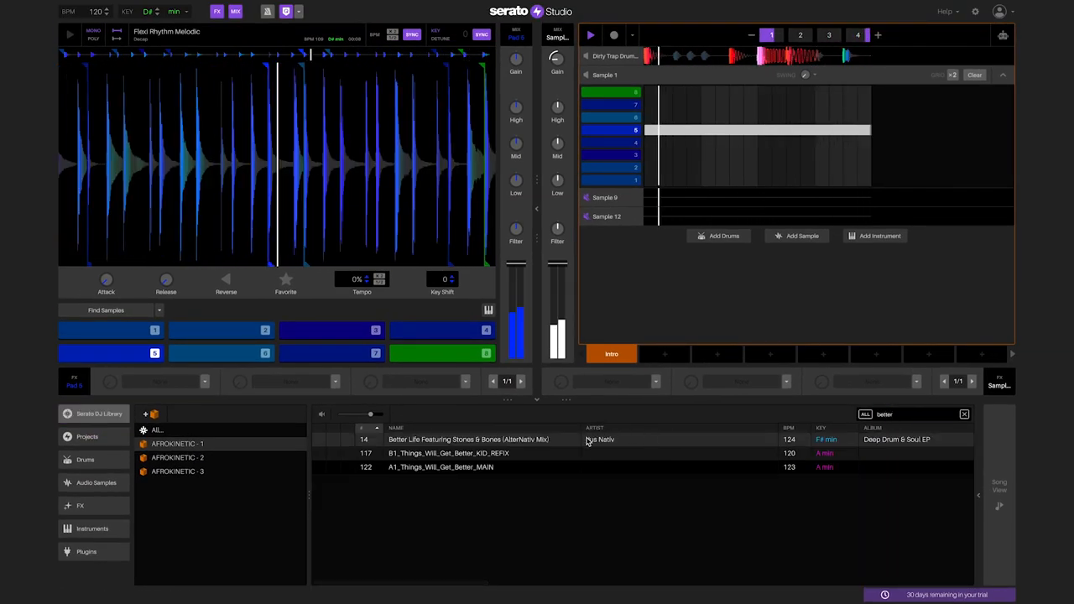